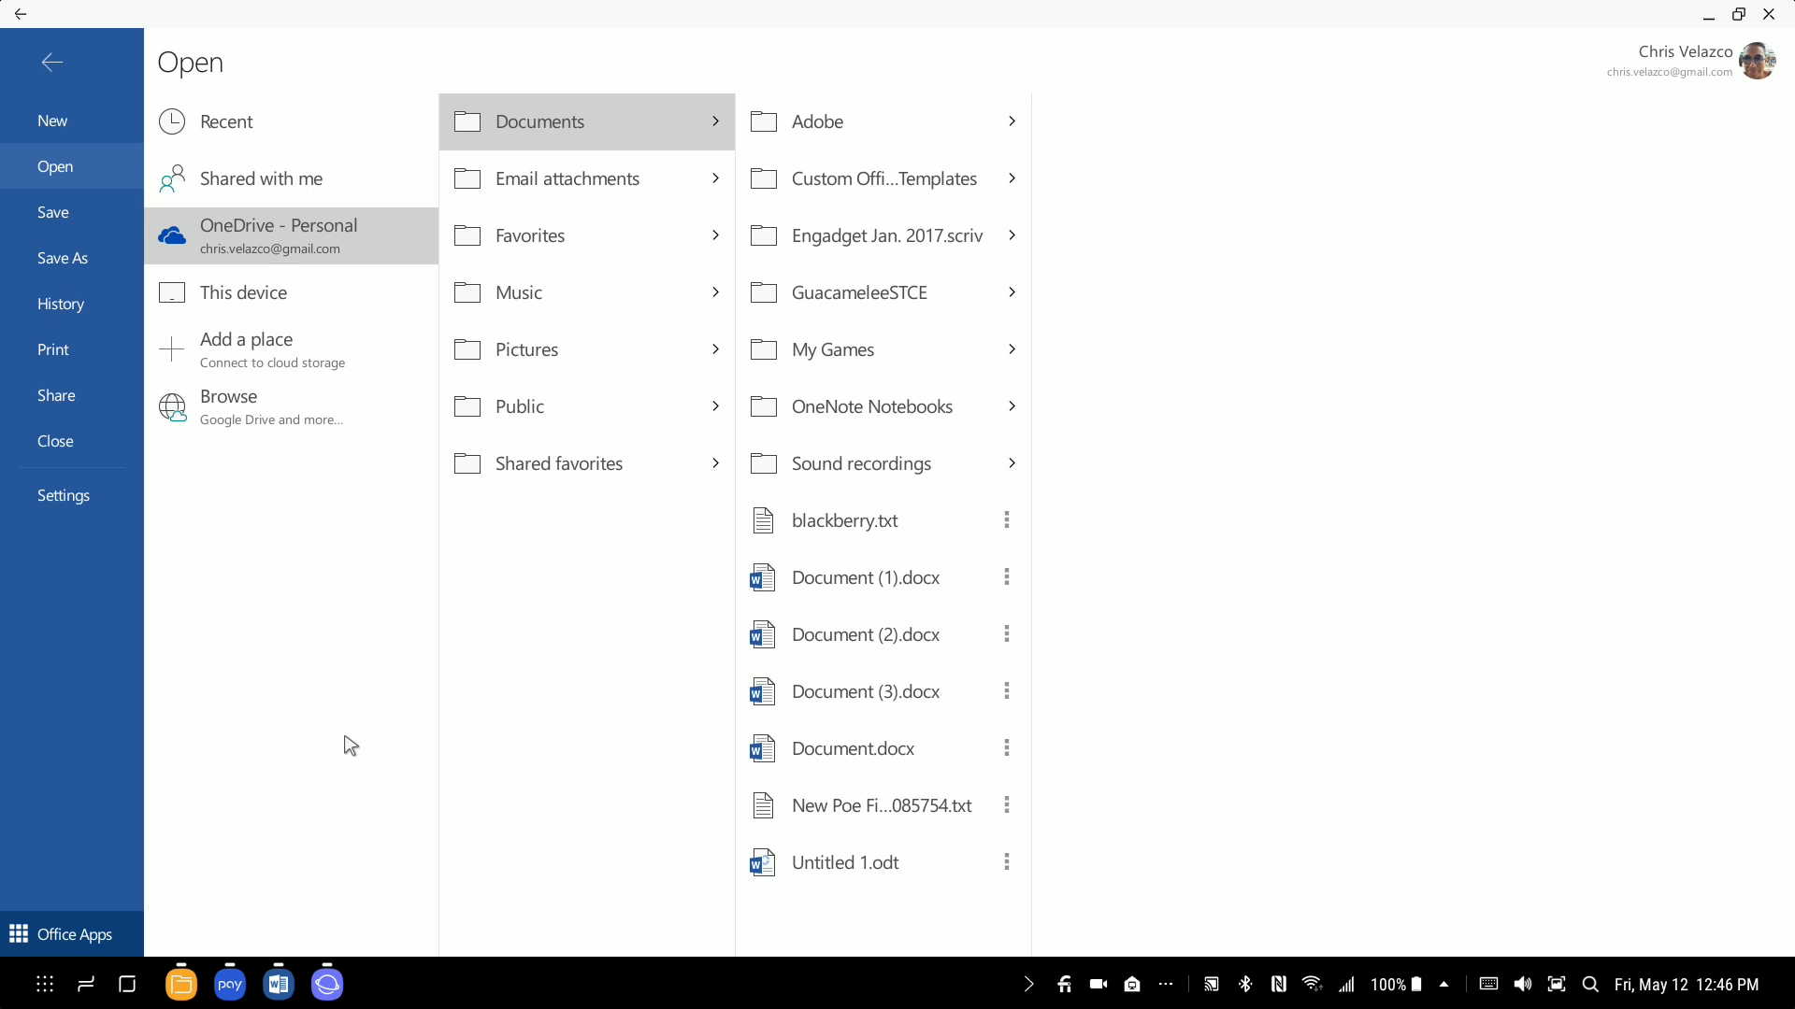
mouse_move(86, 985)
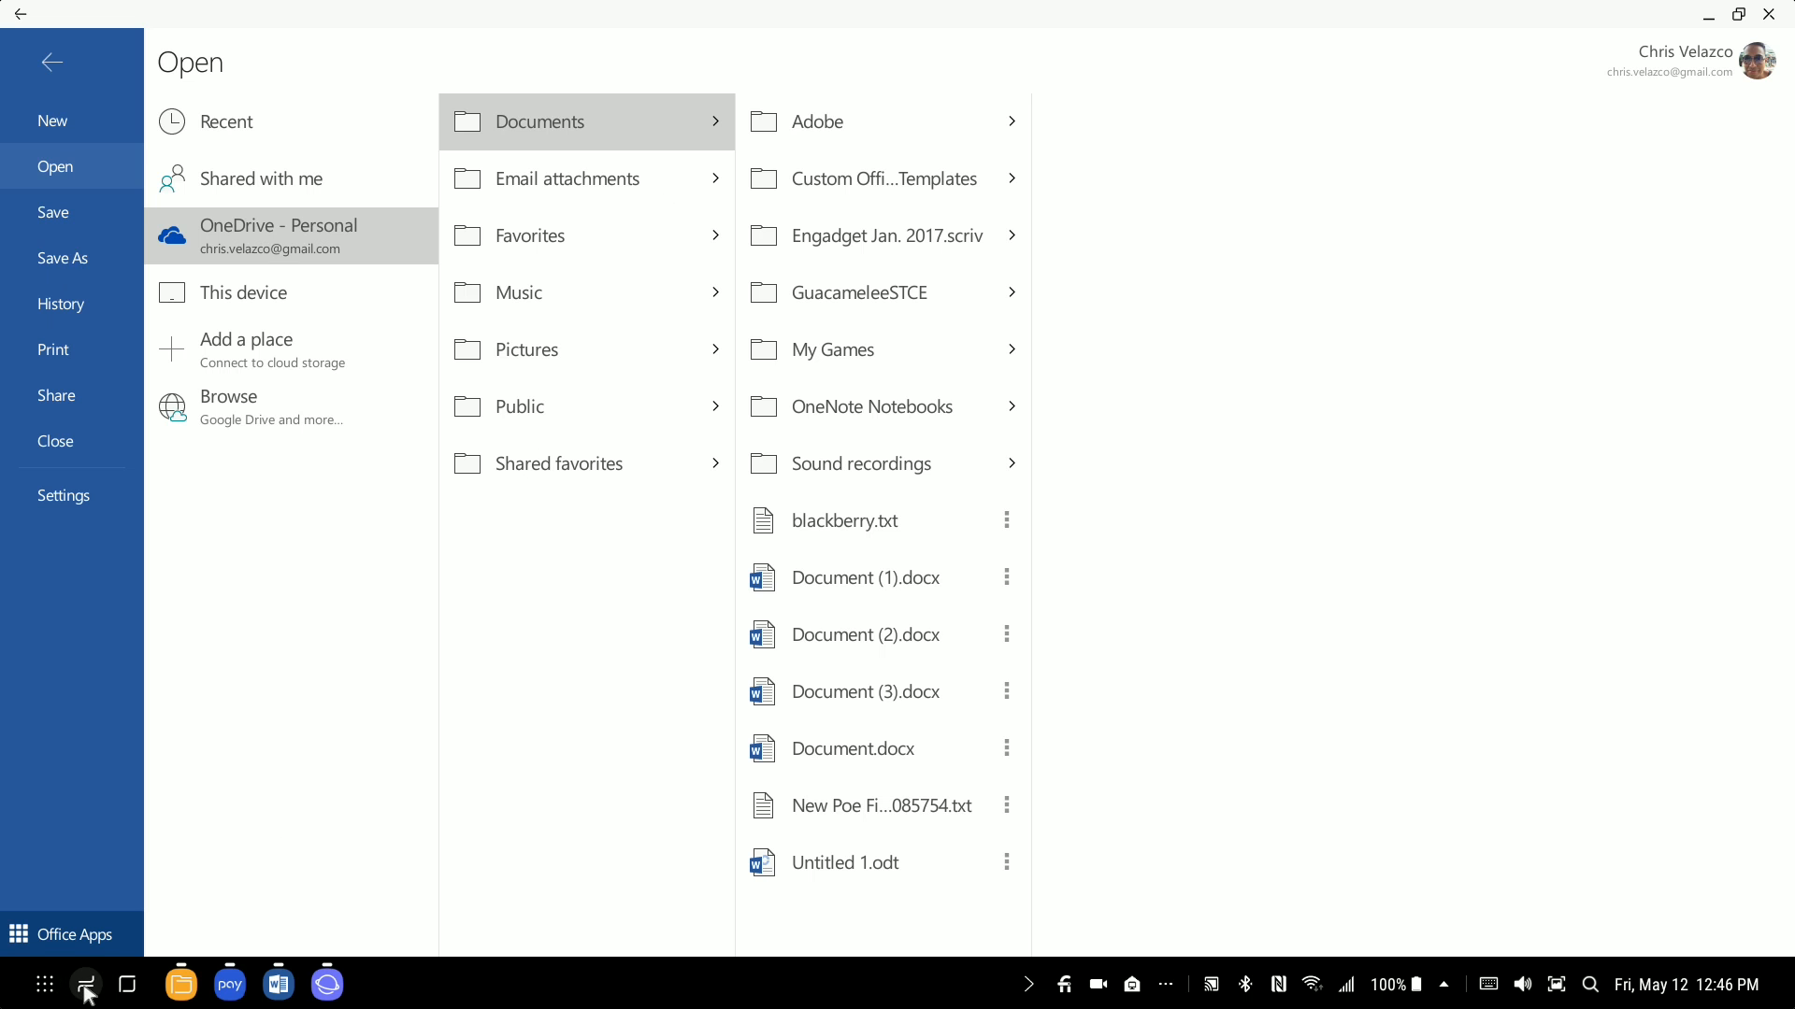
Step: Show the DeX recent-apps overview of running windows over Word's Open pane
click(86, 985)
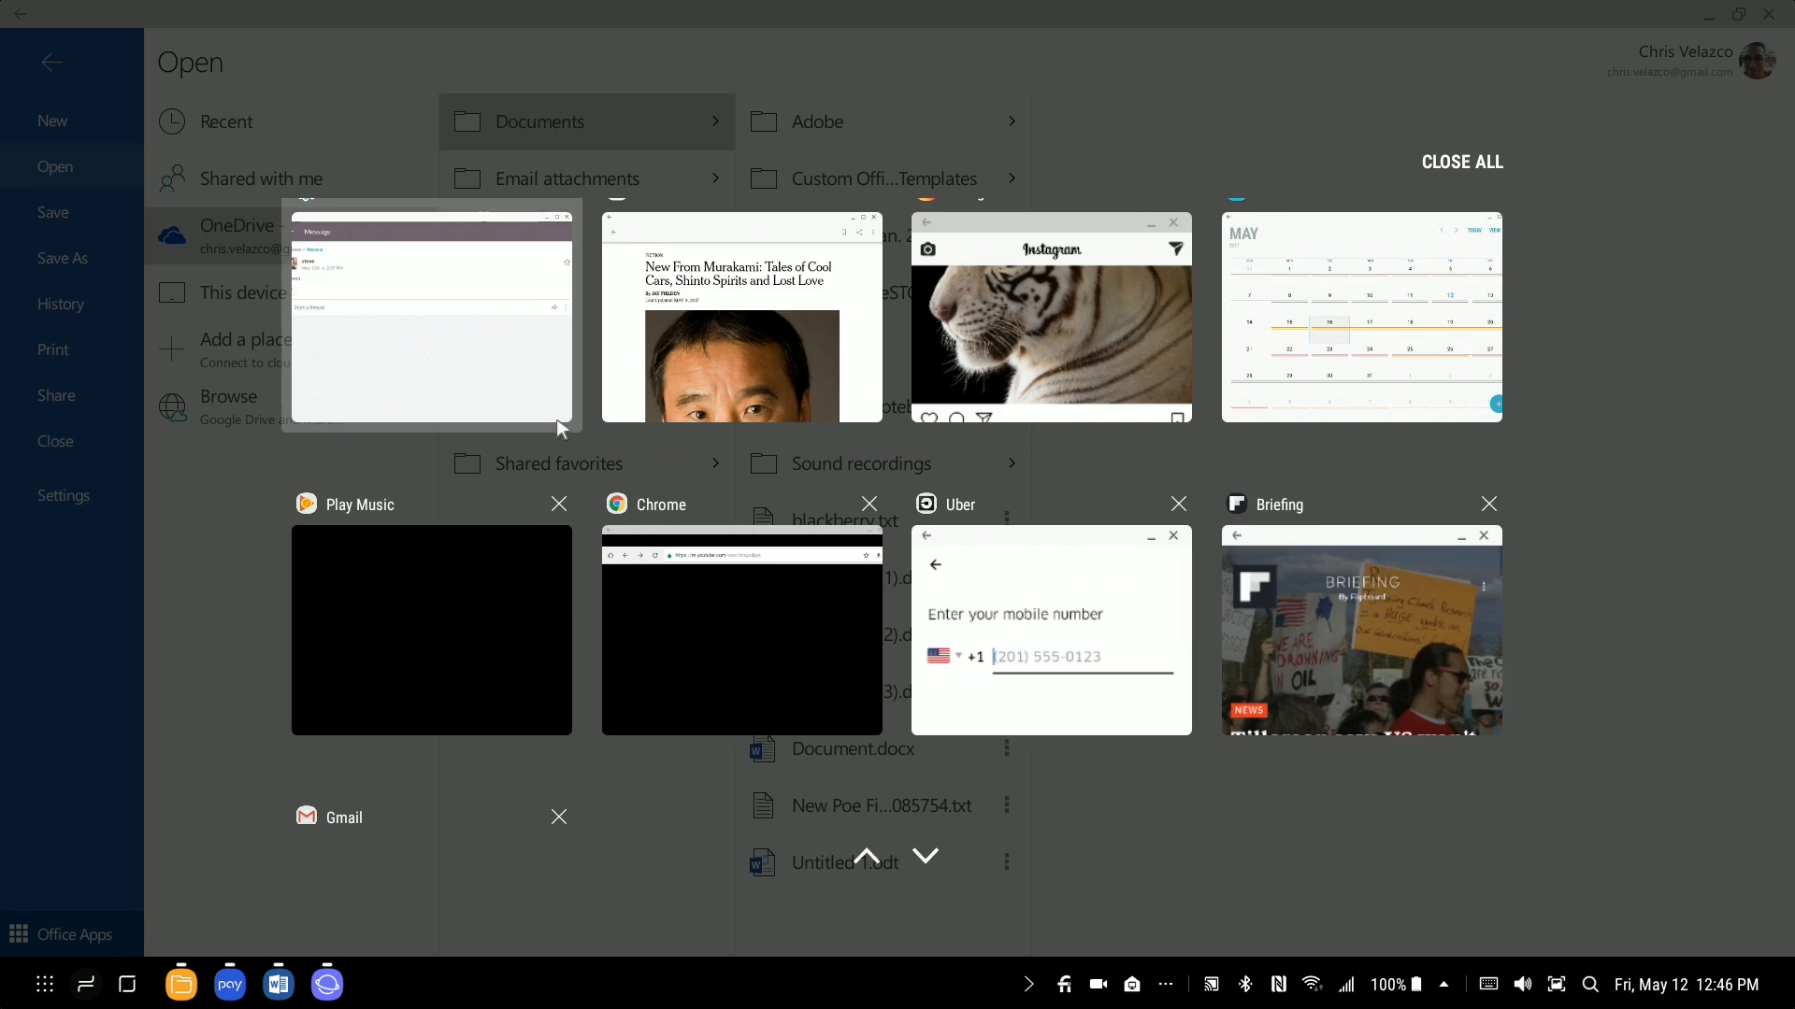